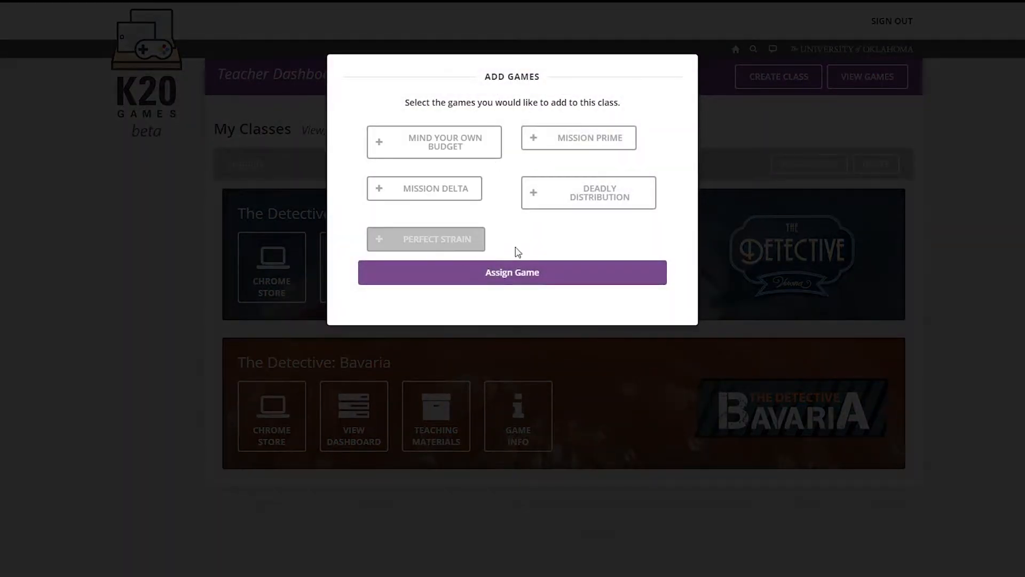
# Dismiss the Add Games modal without assigning, returning to the Teacher Dashboard
pyautogui.click(512, 272)
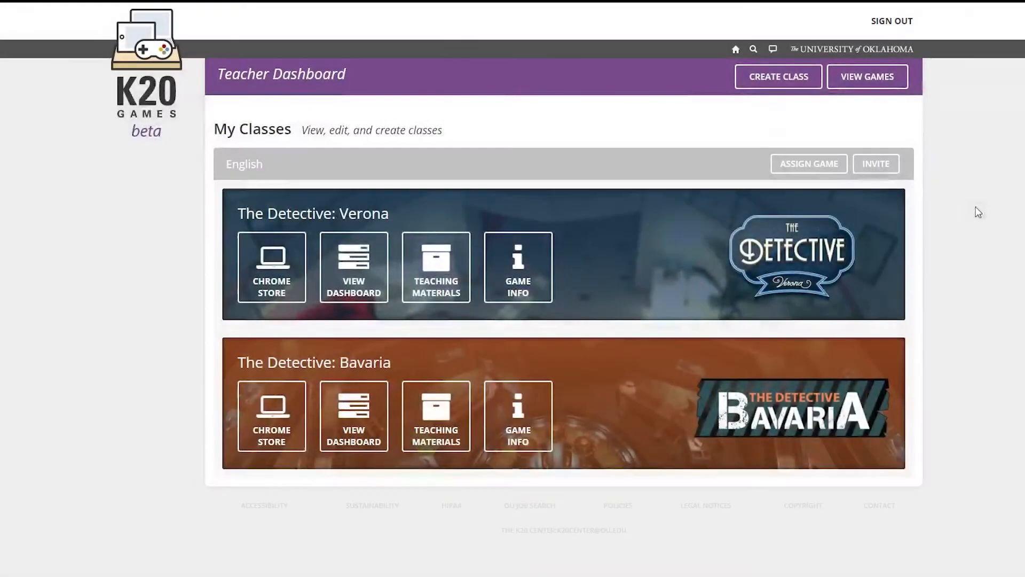
pyautogui.scroll(3)
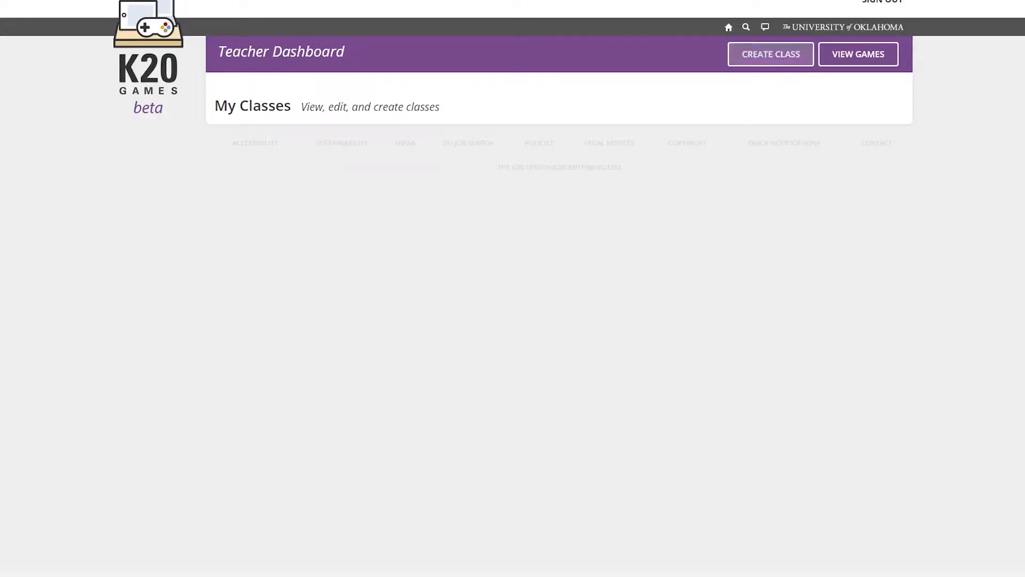
# Create a new class and name it 'English Hour1'
pyautogui.click(770, 54)
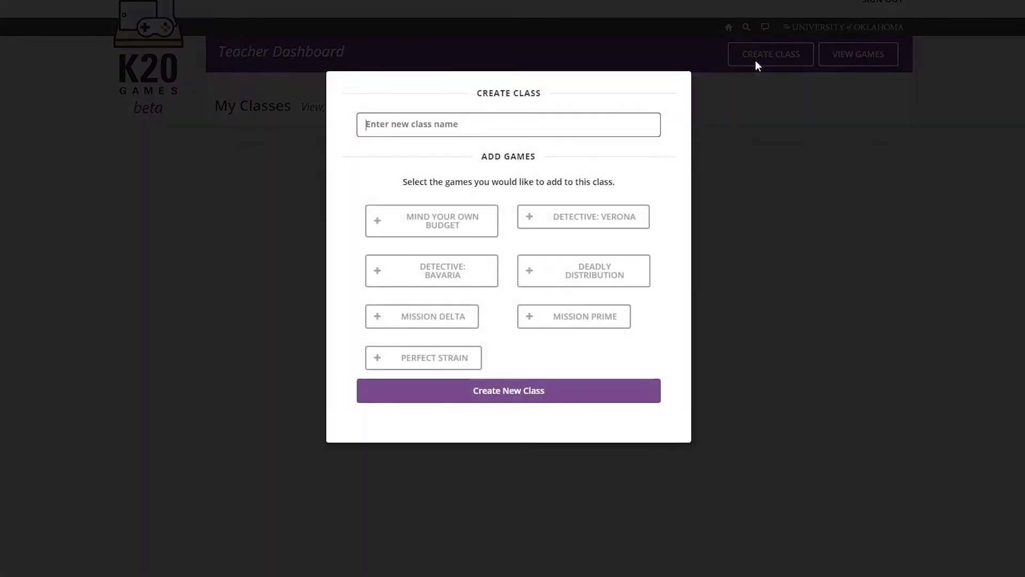
pyautogui.moveTo(761, 140)
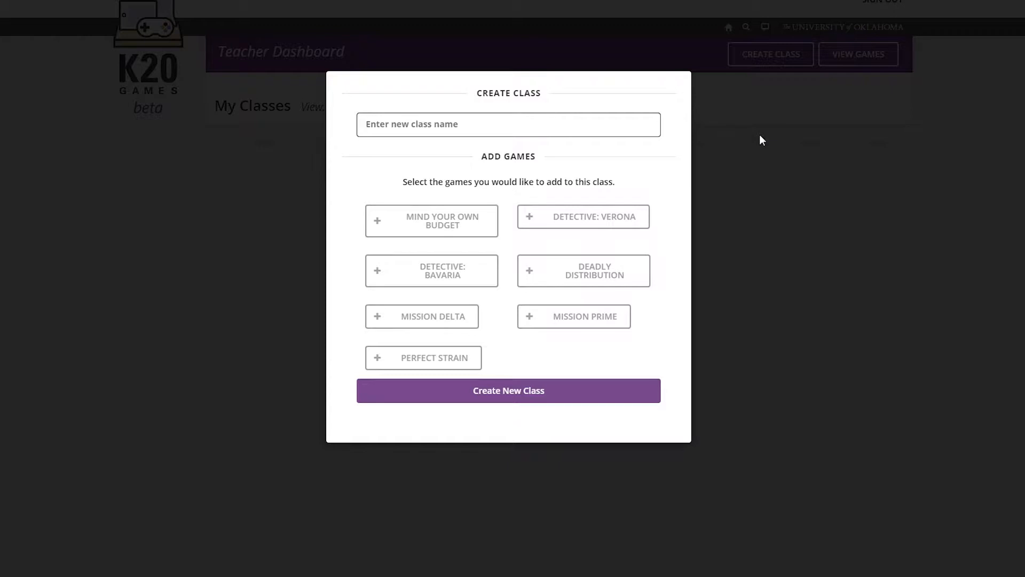
pyautogui.write('Engli')
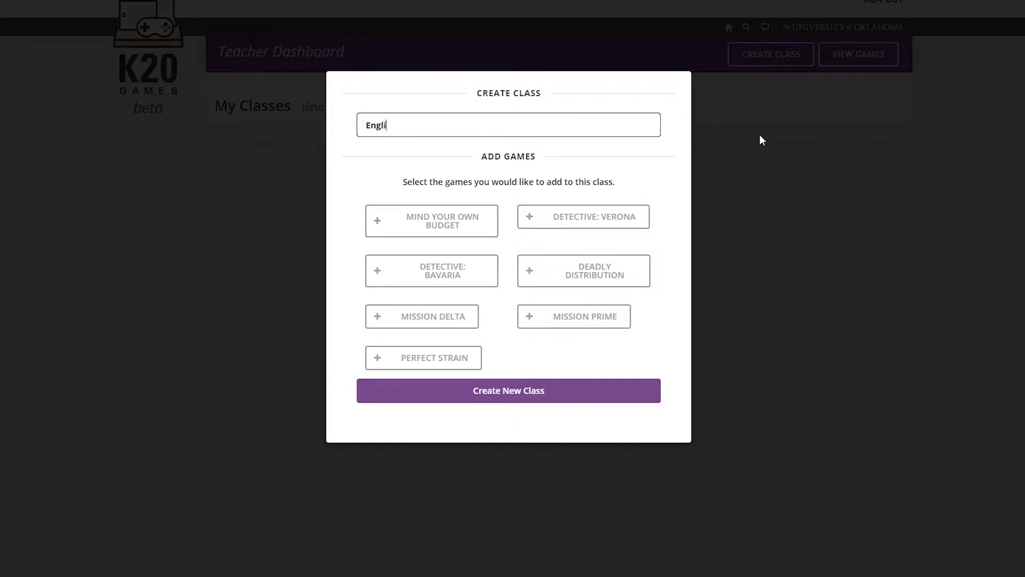
pyautogui.write('sh Hour')
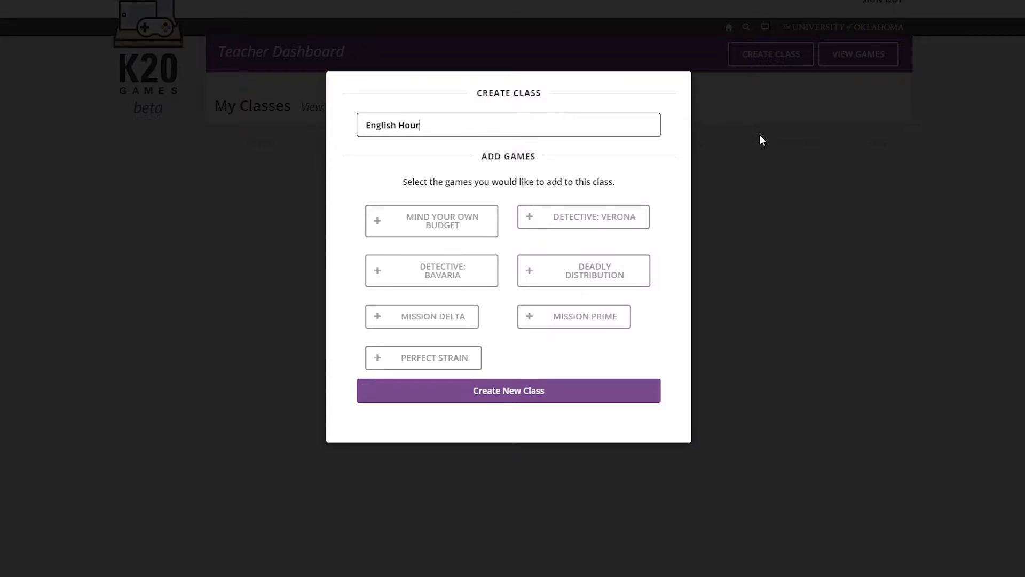
pyautogui.write('1')
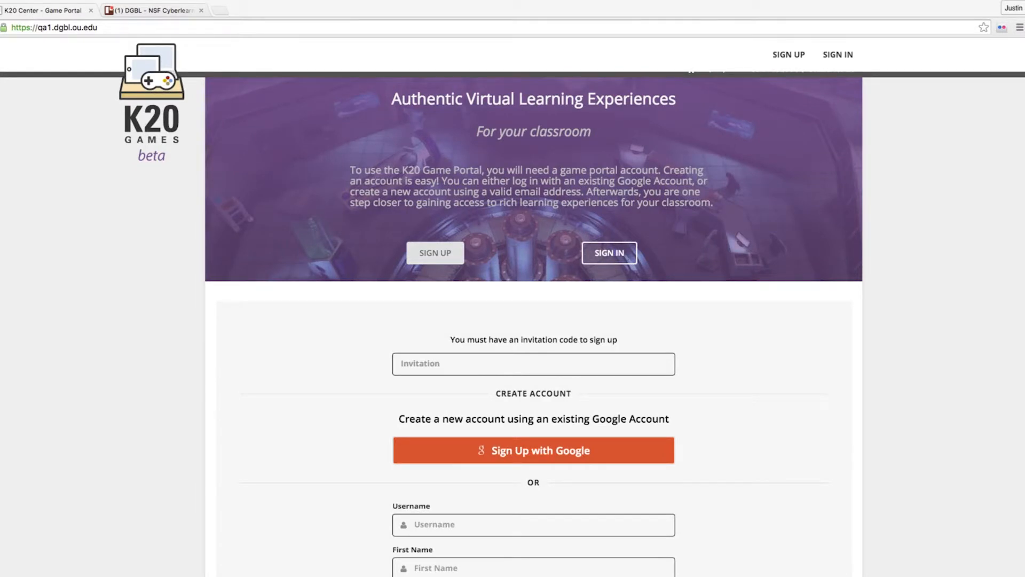
# Enter username 'johndo', first name 'John', last name 'Doe' and a password in the sign-up form
pyautogui.scroll(-3)
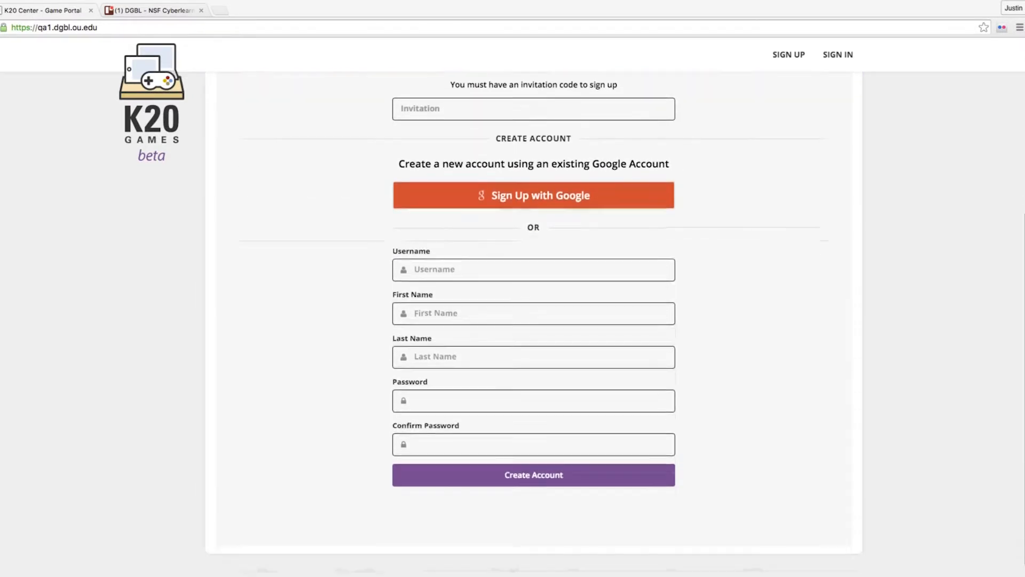
pyautogui.scroll(-3)
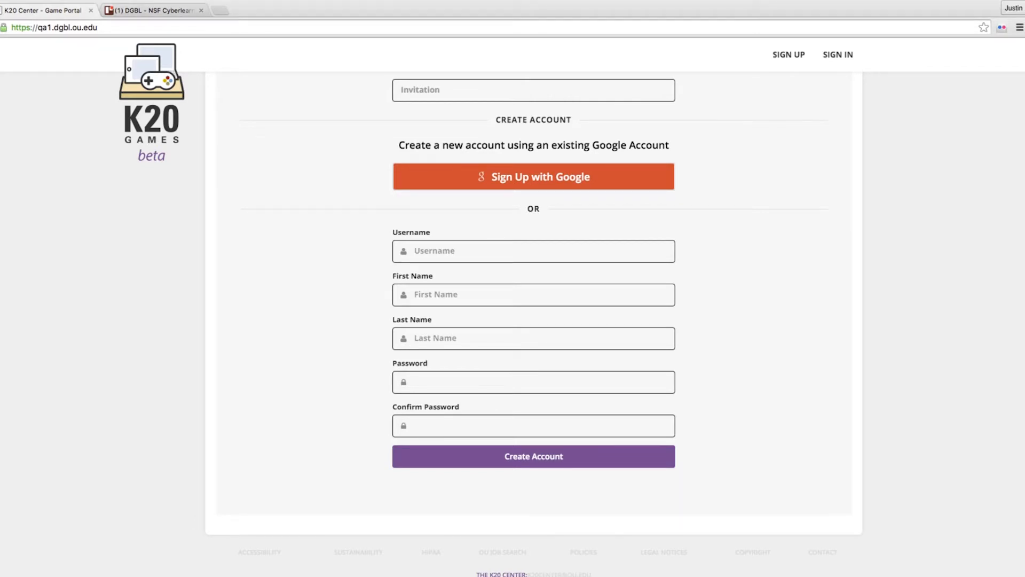
pyautogui.click(532, 250)
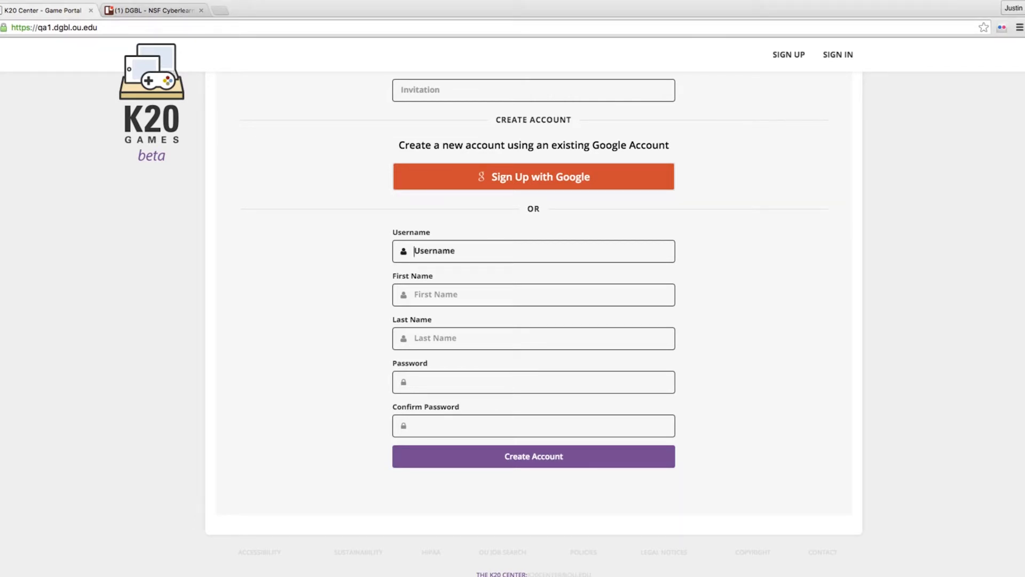
pyautogui.write('johndoe37')
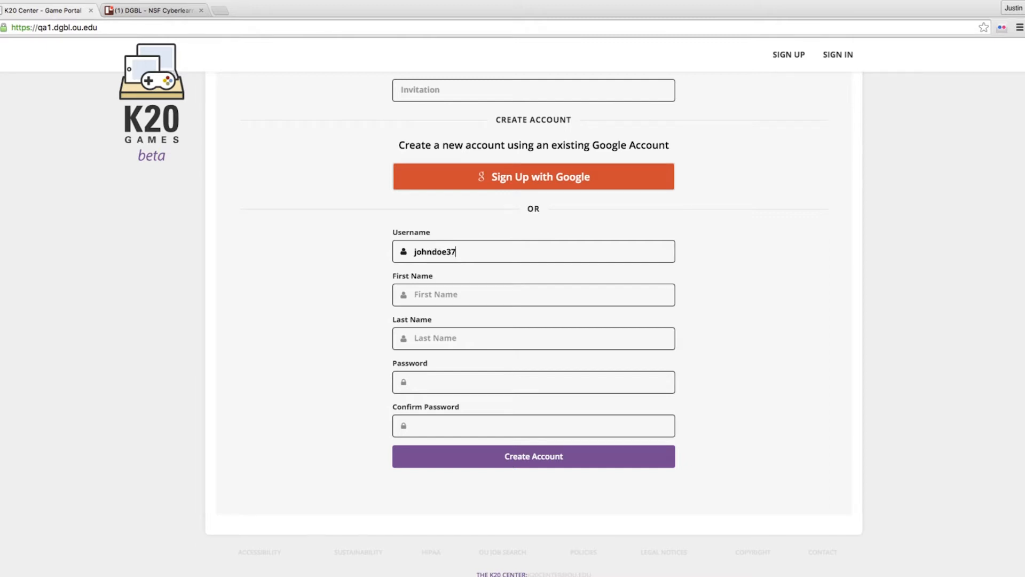
pyautogui.write('John')
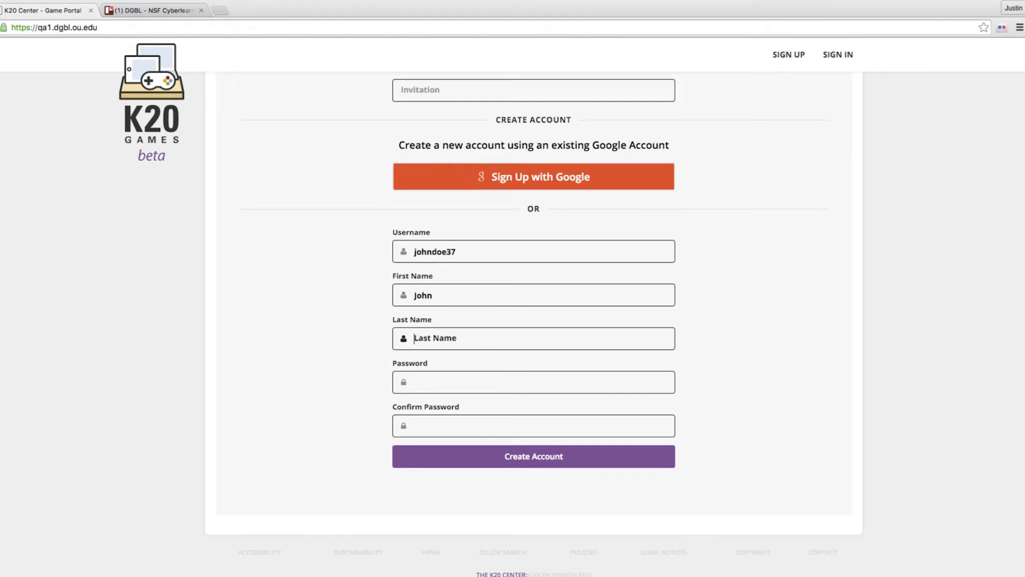
pyautogui.write('Doe')
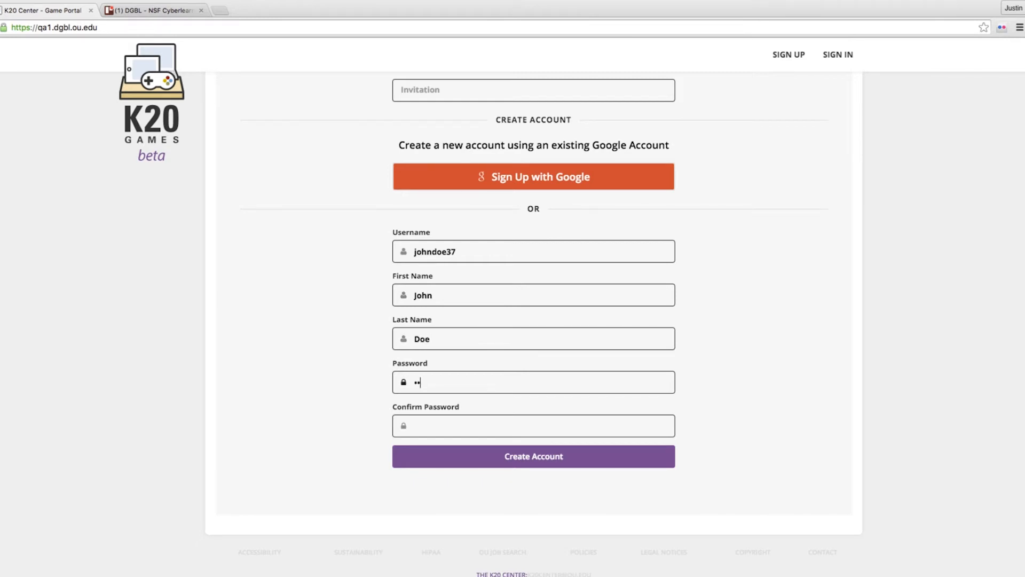
pyautogui.write('••••')
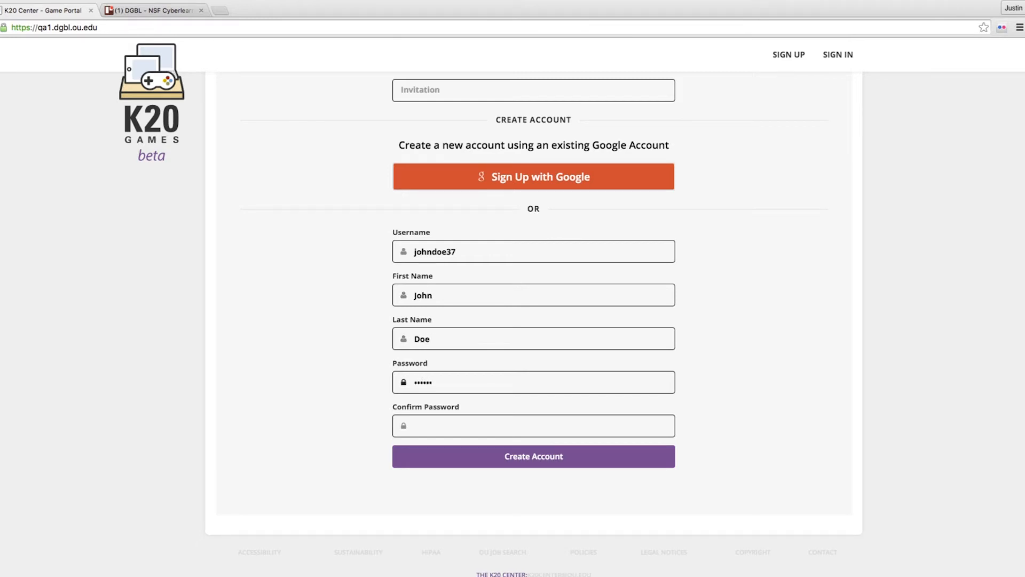